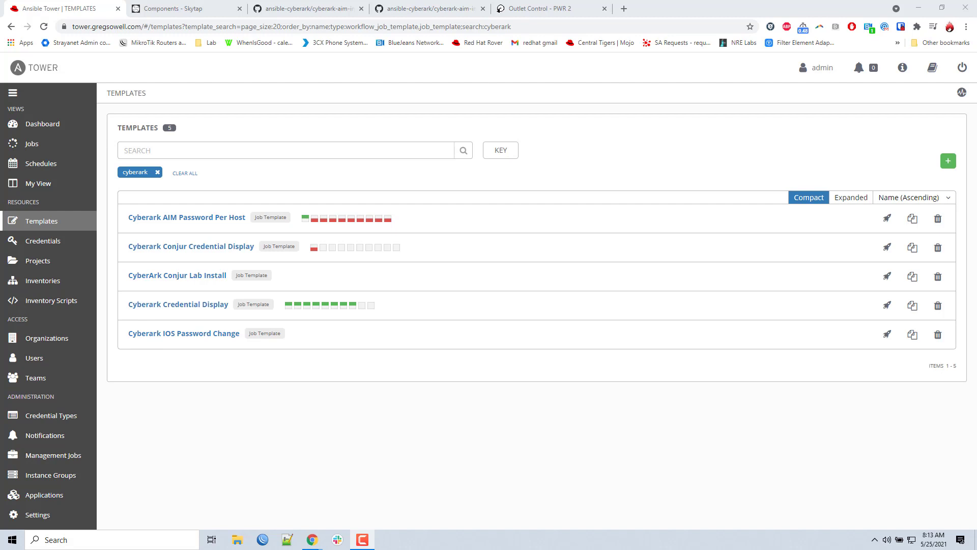
{"action": "mouse_move", "coordinate": [193, 218]}
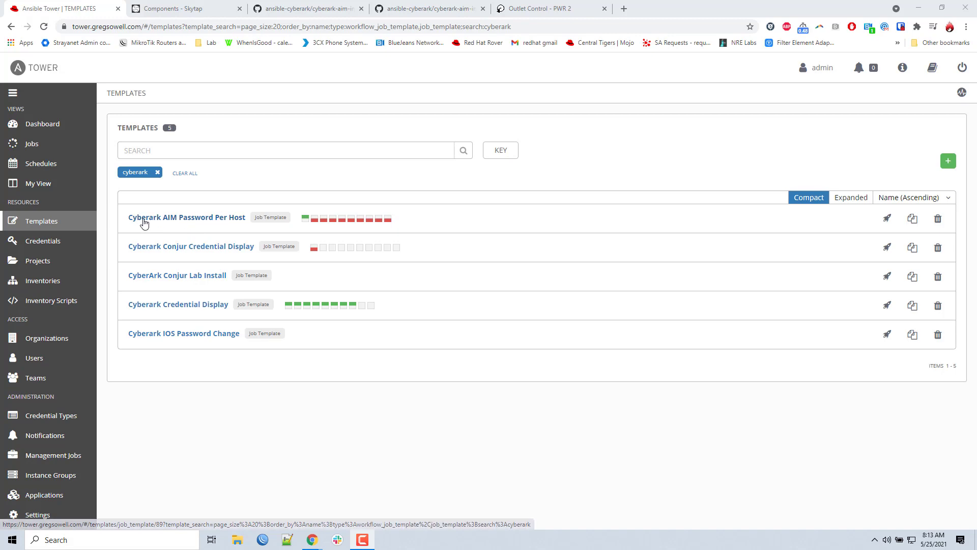
{"action": "mouse_move", "coordinate": [176, 226]}
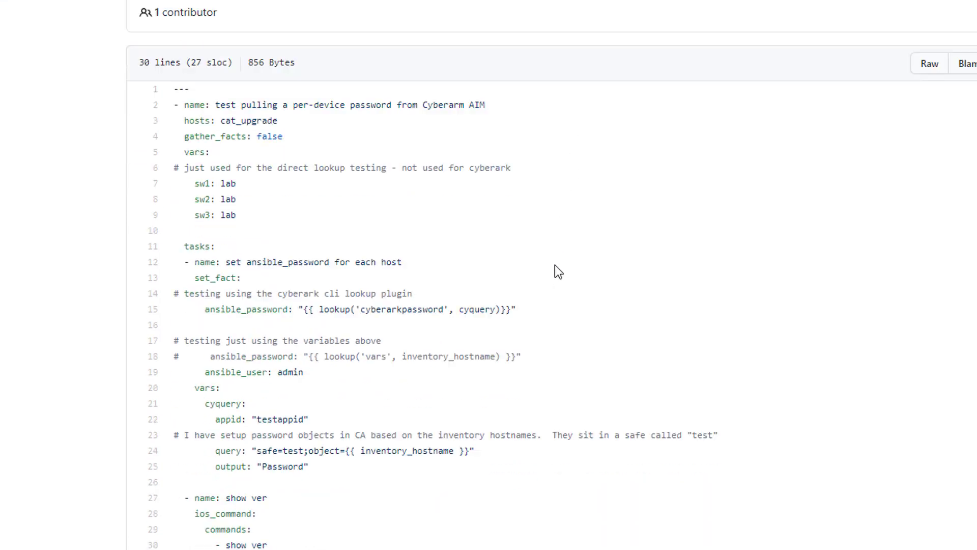
- Highlight the cyberarkpassword lookup line that sets ansible_password in the playbook
{"action": "scroll", "scroll_direction": "down", "scroll_amount": 3}
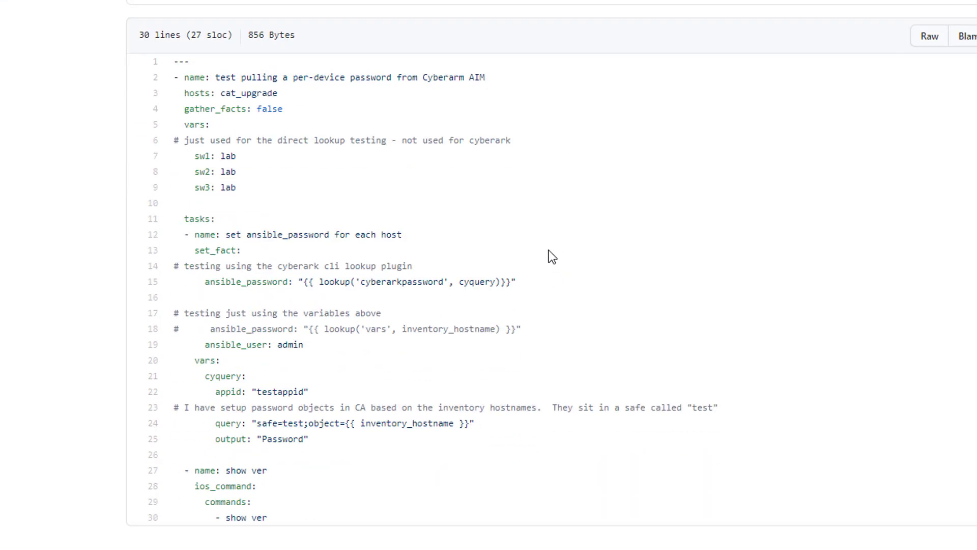
{"action": "mouse_move", "coordinate": [695, 228]}
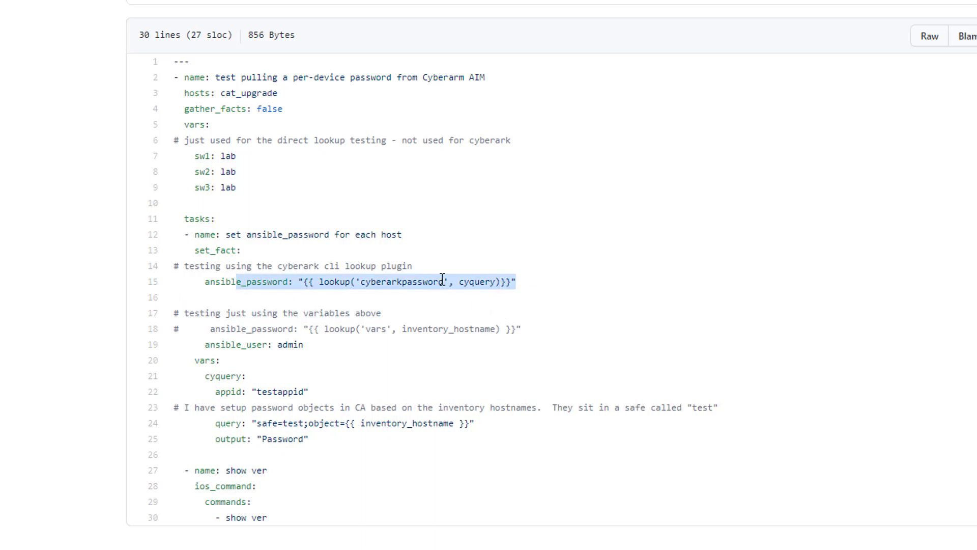
{"action": "left_click", "coordinate": [320, 281]}
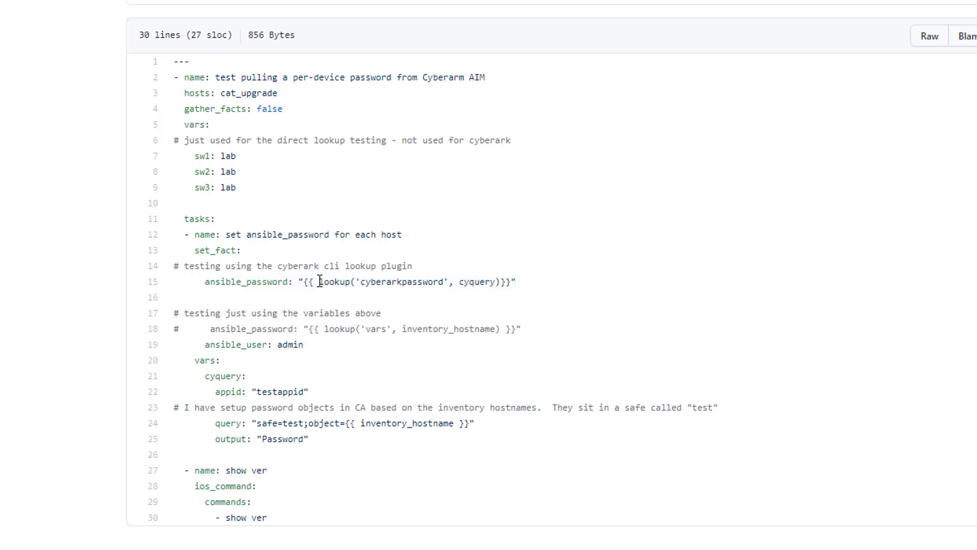
{"action": "left_click_drag", "start_coordinate": [318, 282], "coordinate": [480, 283]}
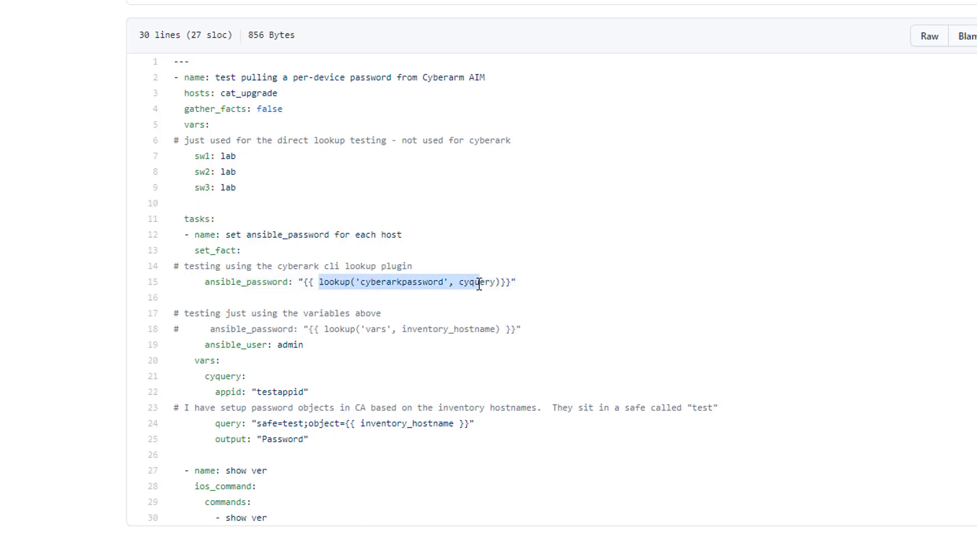
{"action": "mouse_move", "coordinate": [508, 310]}
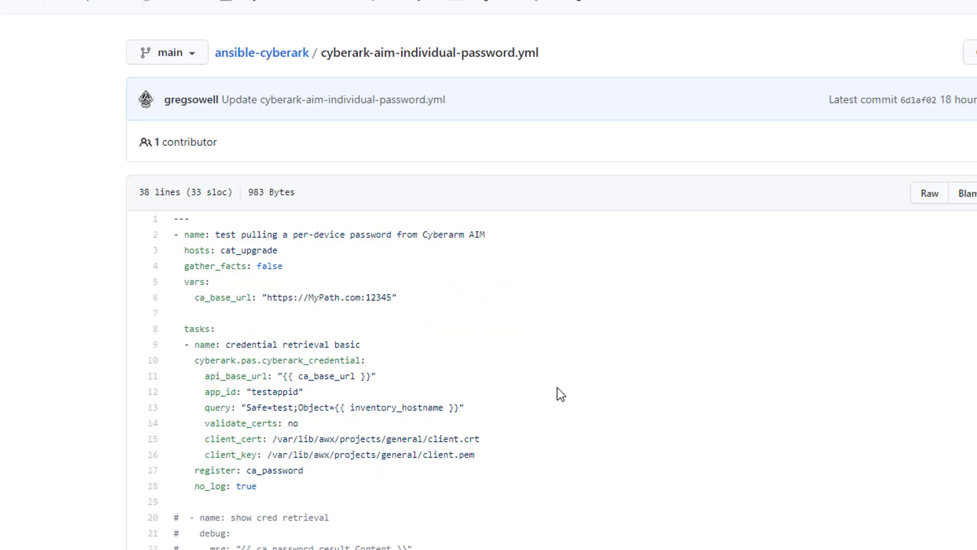
{"action": "scroll", "scroll_direction": "down", "scroll_amount": 3}
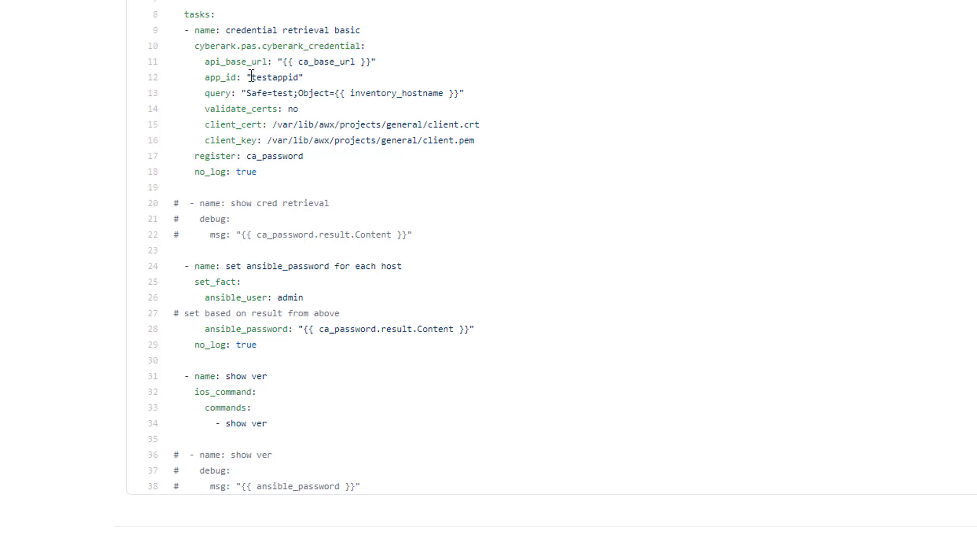
{"action": "double_click", "coordinate": [273, 77]}
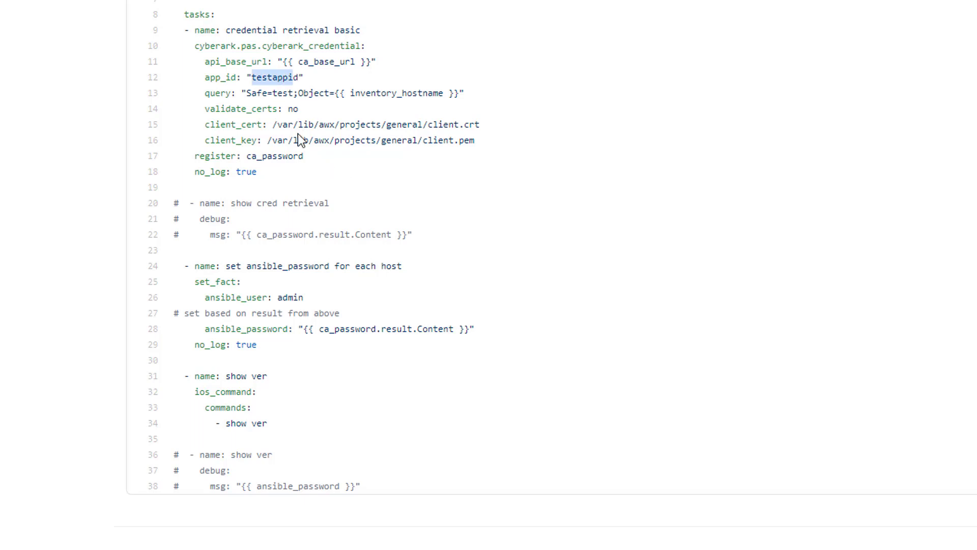
{"action": "mouse_move", "coordinate": [255, 138]}
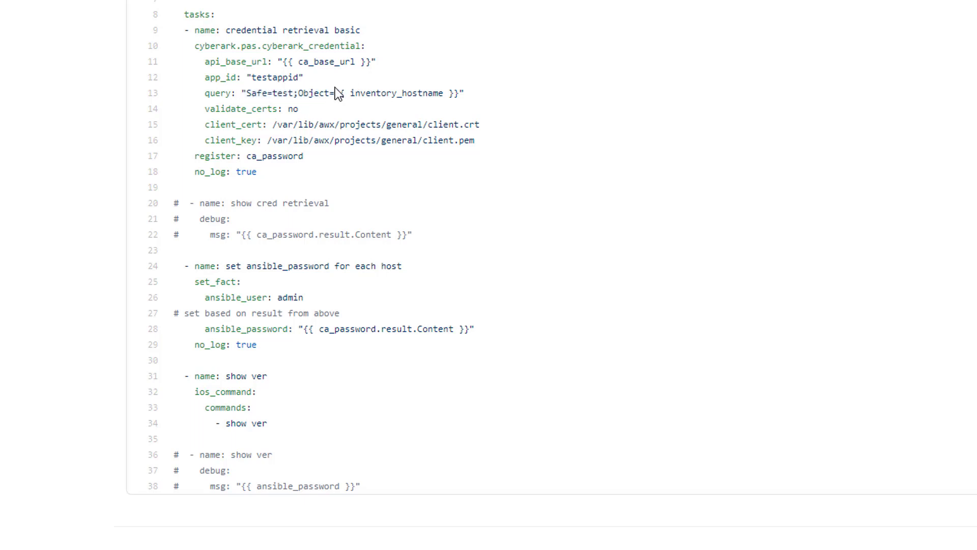
{"action": "left_click_drag", "start_coordinate": [334, 94], "coordinate": [458, 93]}
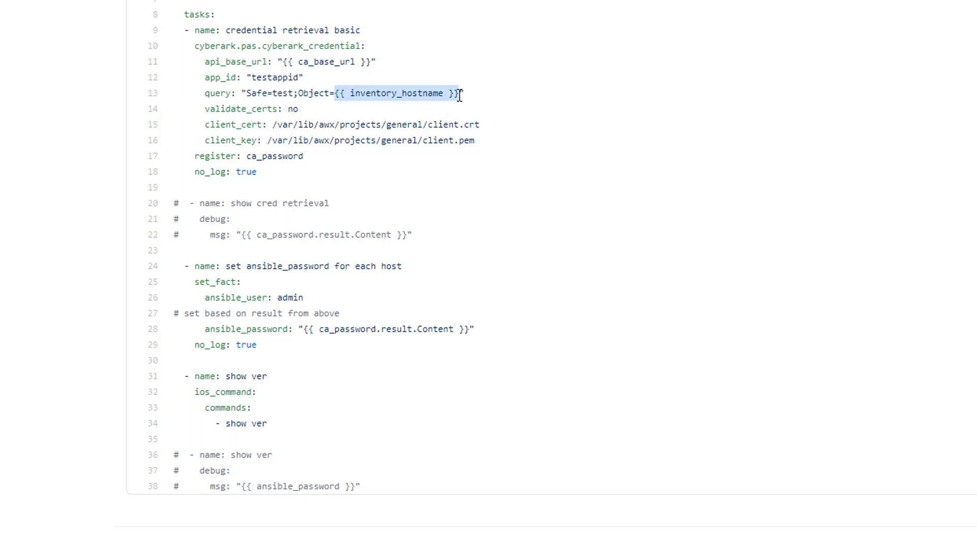
{"action": "mouse_move", "coordinate": [390, 107]}
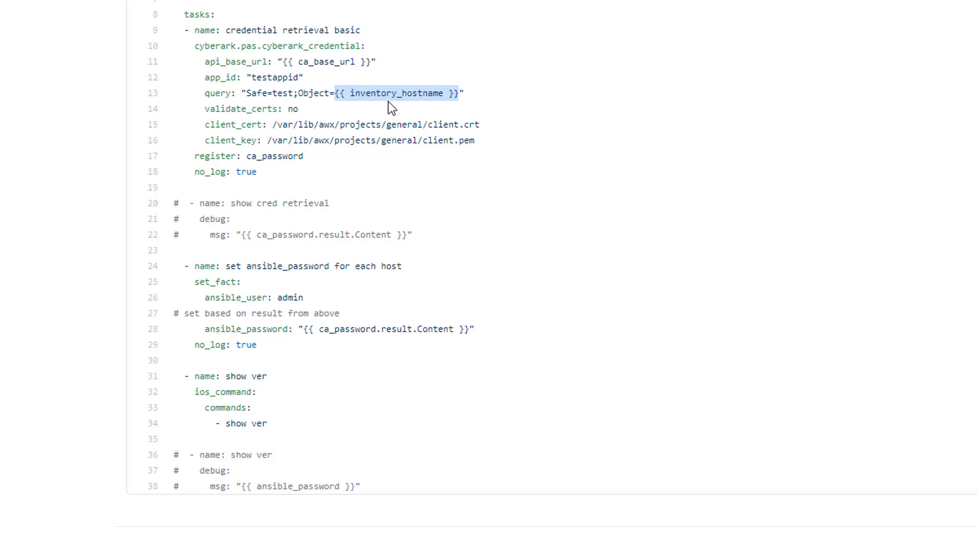
{"action": "mouse_move", "coordinate": [285, 109]}
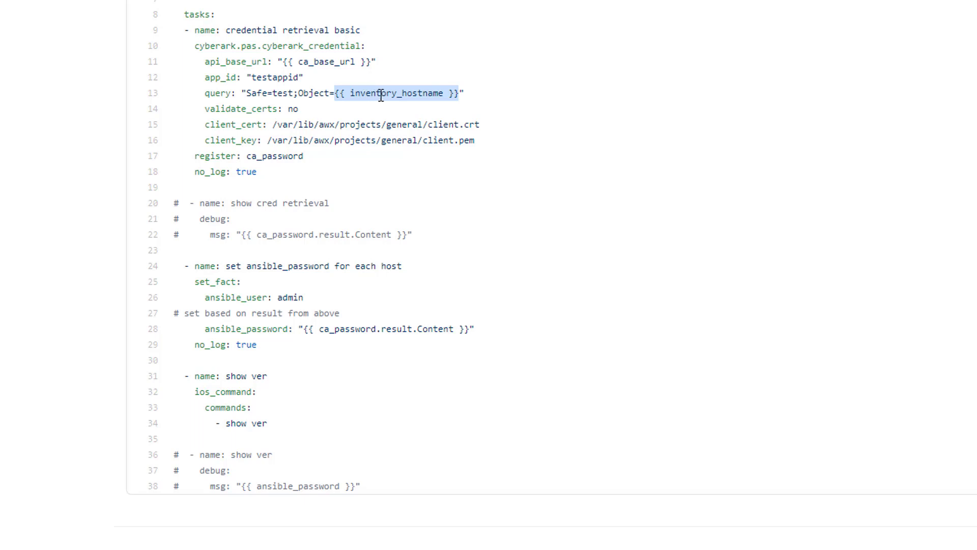
{"action": "mouse_move", "coordinate": [281, 98]}
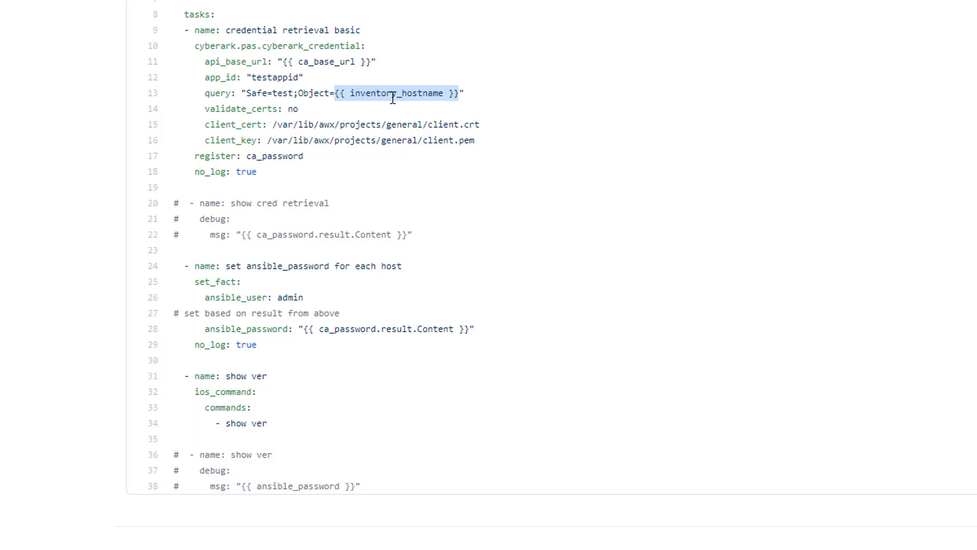
{"action": "scroll", "scroll_direction": "up", "scroll_amount": 3}
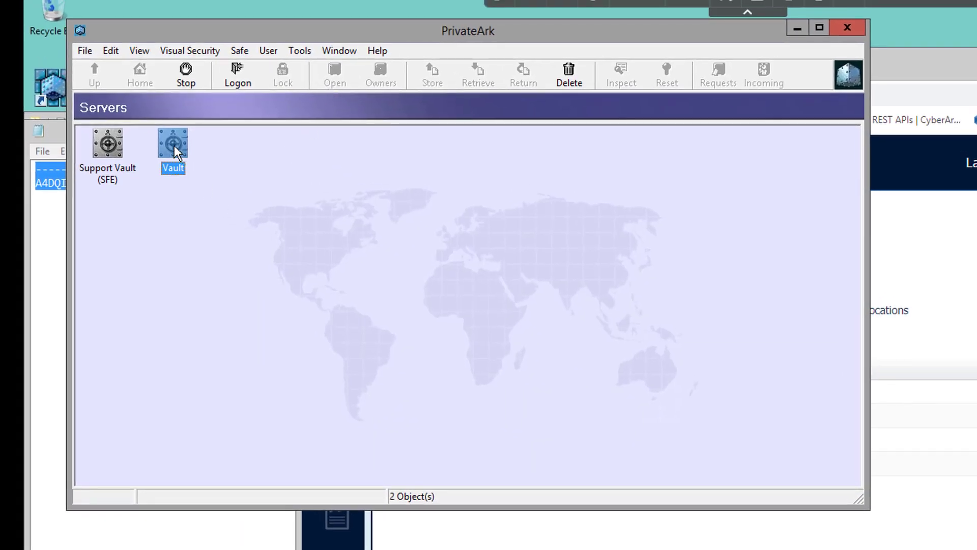
{"action": "double_click", "coordinate": [173, 142]}
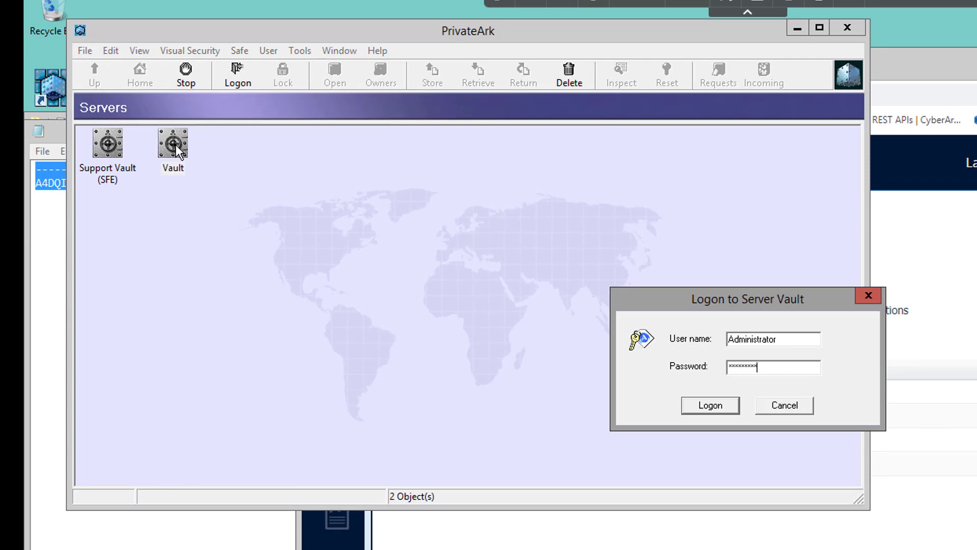
{"action": "left_click", "coordinate": [709, 405]}
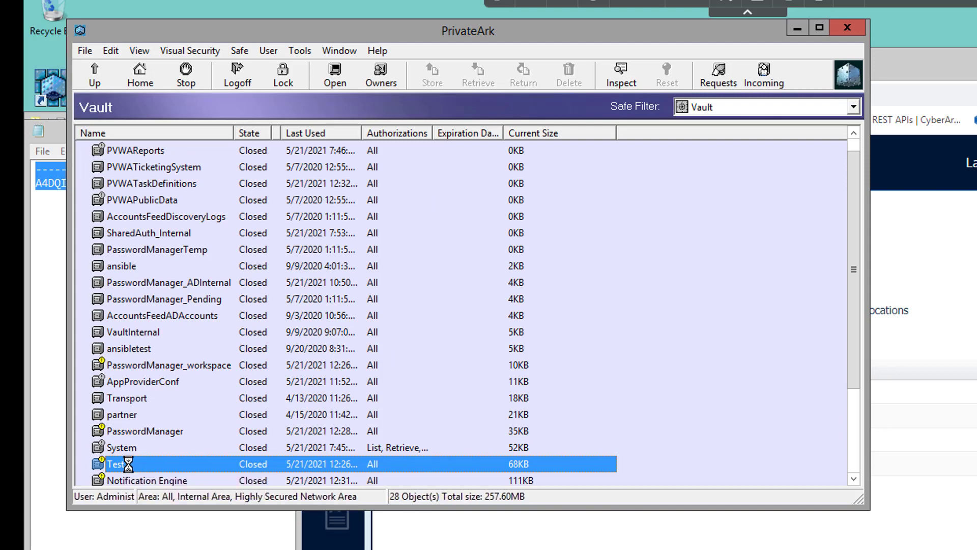
{"action": "double_click", "coordinate": [115, 464]}
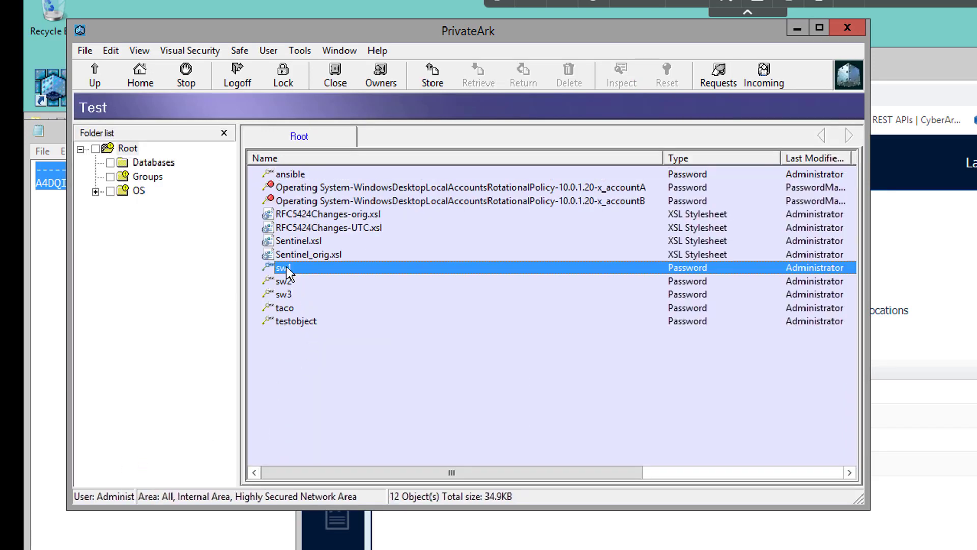
{"action": "left_click", "coordinate": [290, 174]}
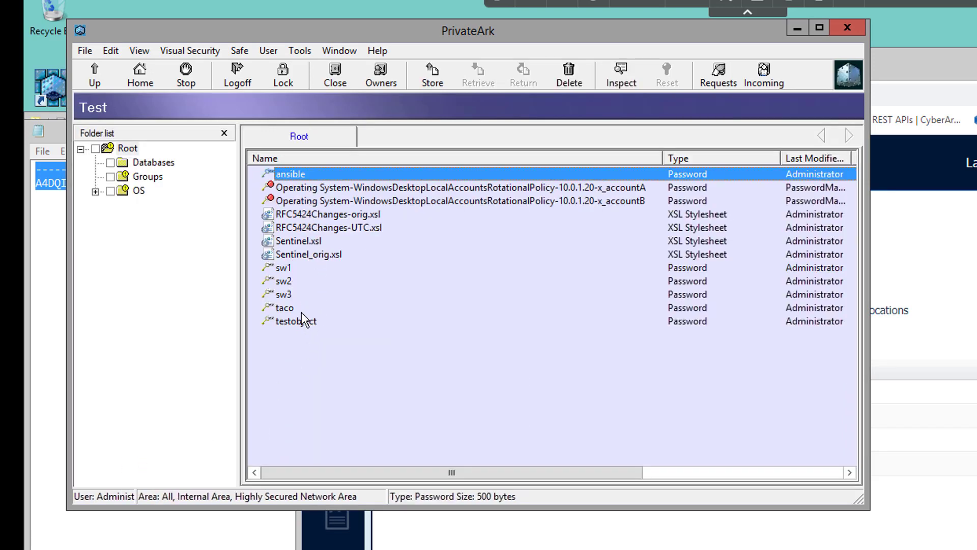
{"action": "left_click", "coordinate": [284, 268]}
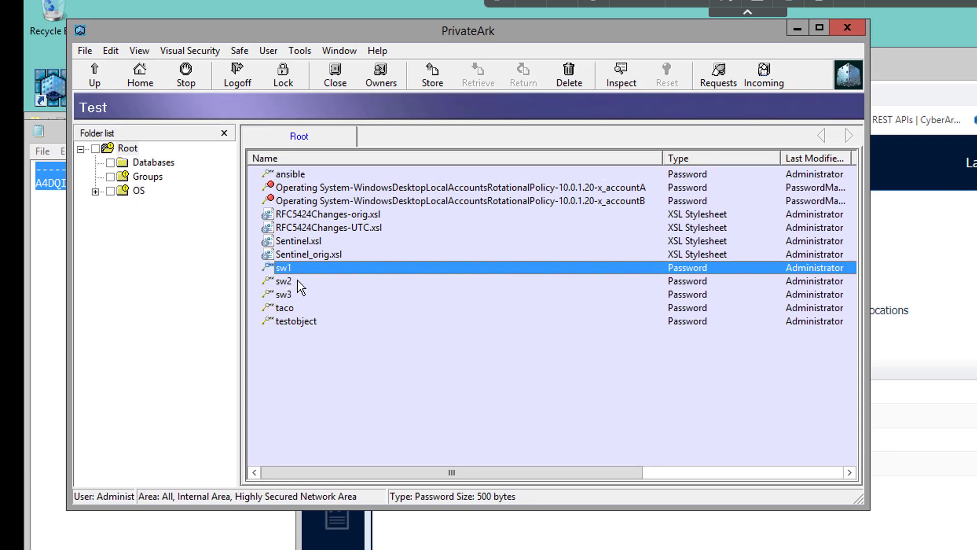
{"action": "left_click", "coordinate": [285, 294]}
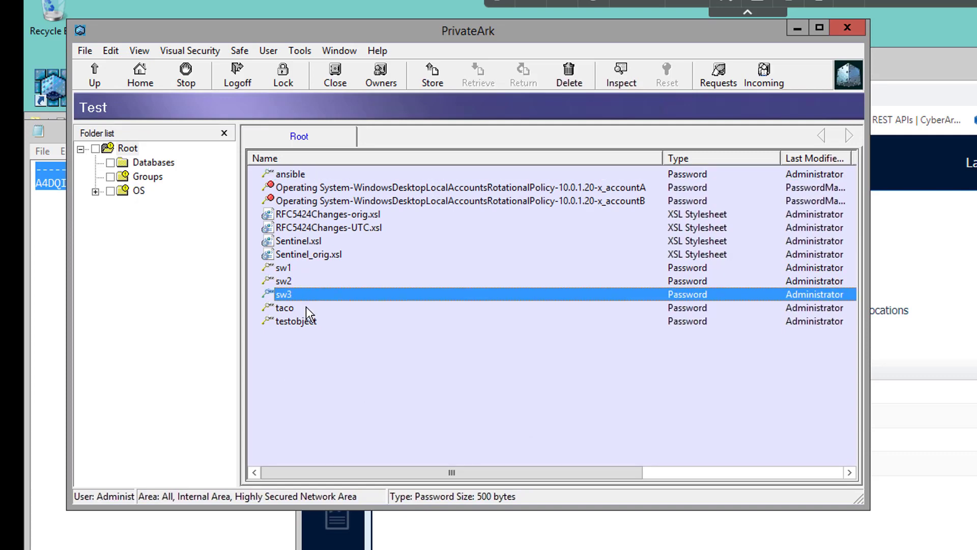
{"action": "mouse_move", "coordinate": [329, 322]}
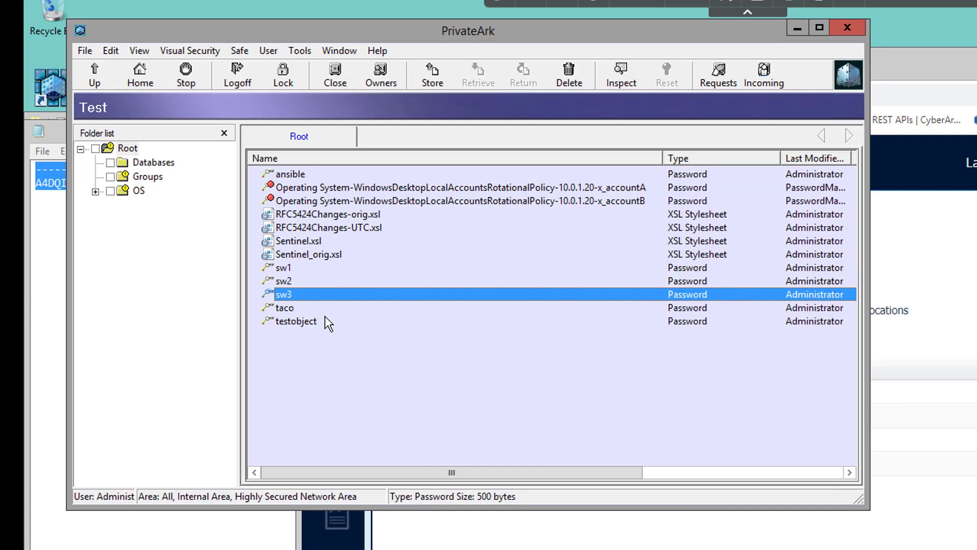
{"action": "mouse_move", "coordinate": [387, 47]}
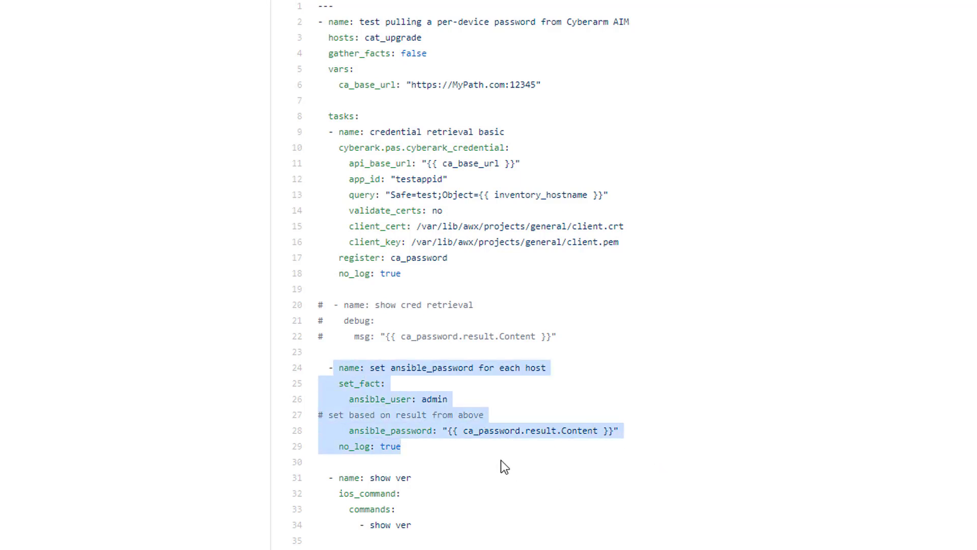
{"action": "mouse_move", "coordinate": [362, 435]}
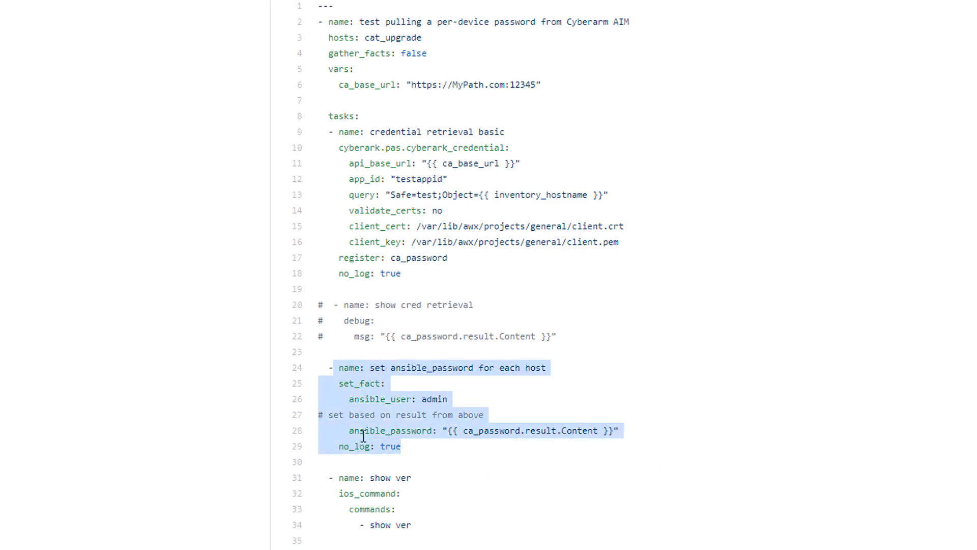
{"action": "mouse_move", "coordinate": [511, 433]}
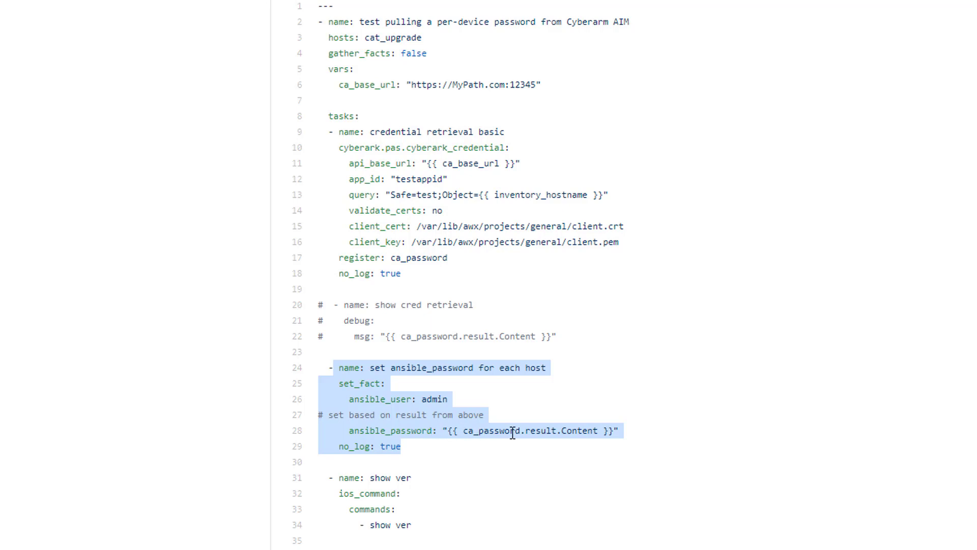
{"action": "mouse_move", "coordinate": [544, 430]}
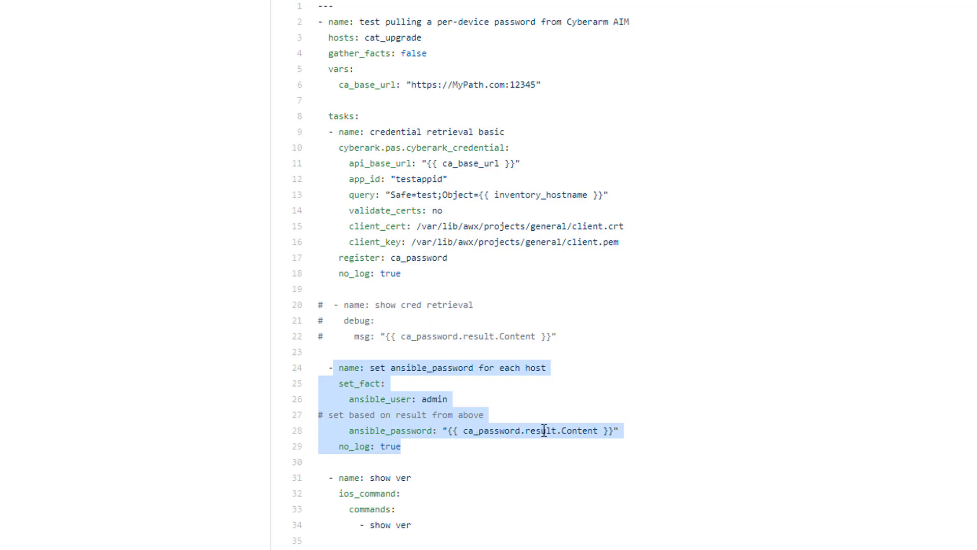
{"action": "left_click", "coordinate": [394, 292]}
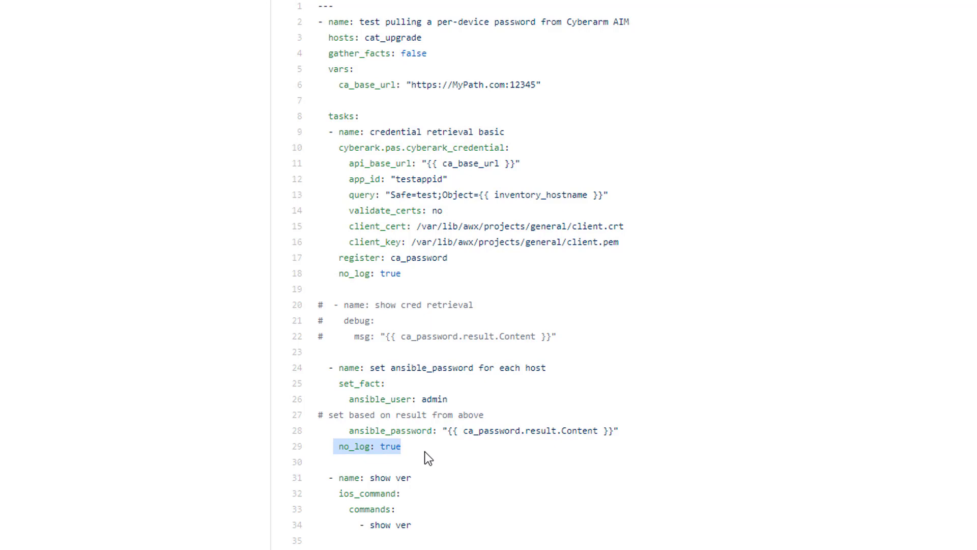
{"action": "mouse_move", "coordinate": [412, 465]}
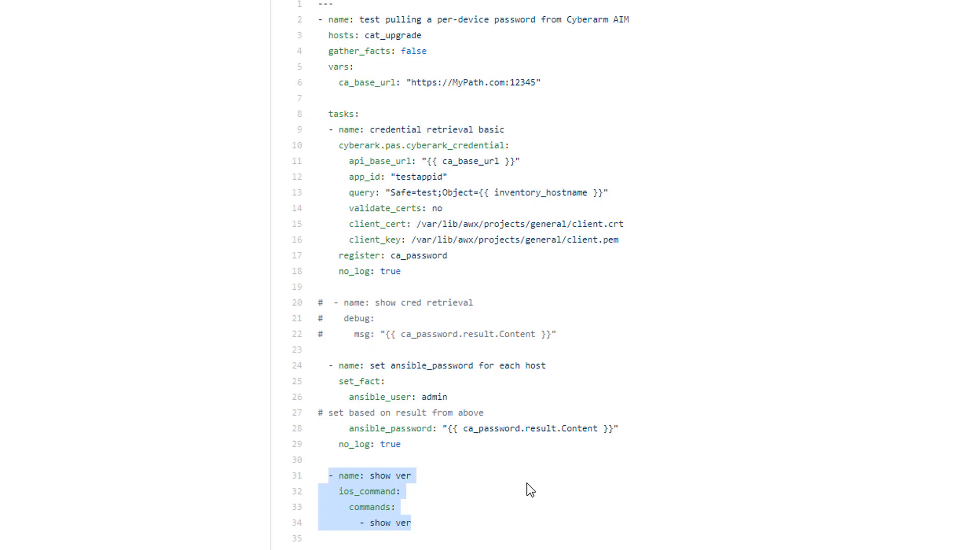
{"action": "scroll", "scroll_direction": "down", "scroll_amount": 3}
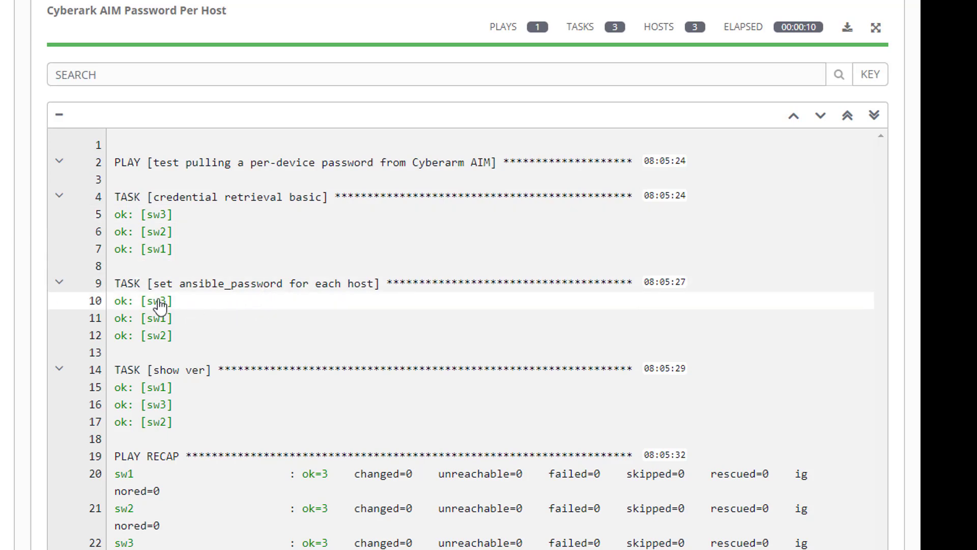
- View the sw3 result of the set ansible_password task, showing no_log-censored output
{"action": "left_click", "coordinate": [158, 300]}
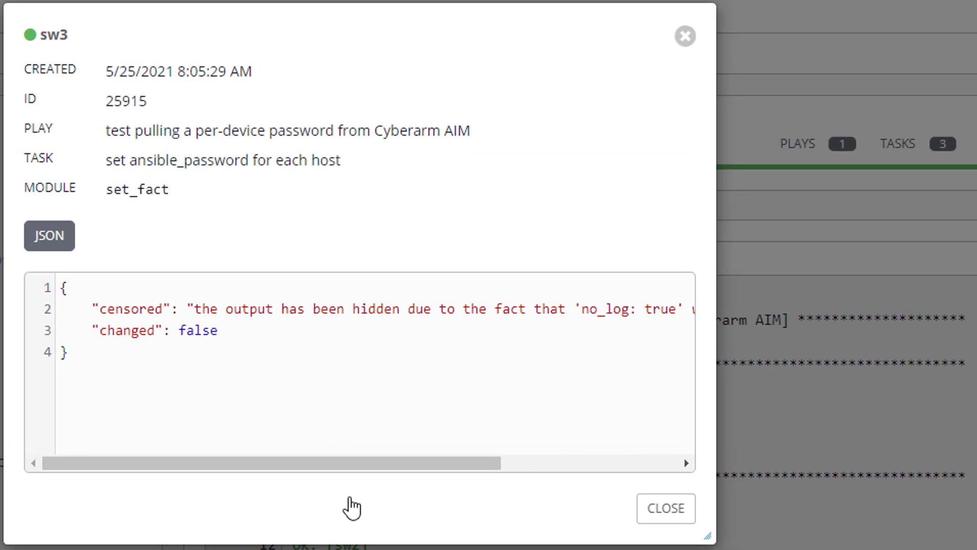
{"action": "mouse_move", "coordinate": [354, 450]}
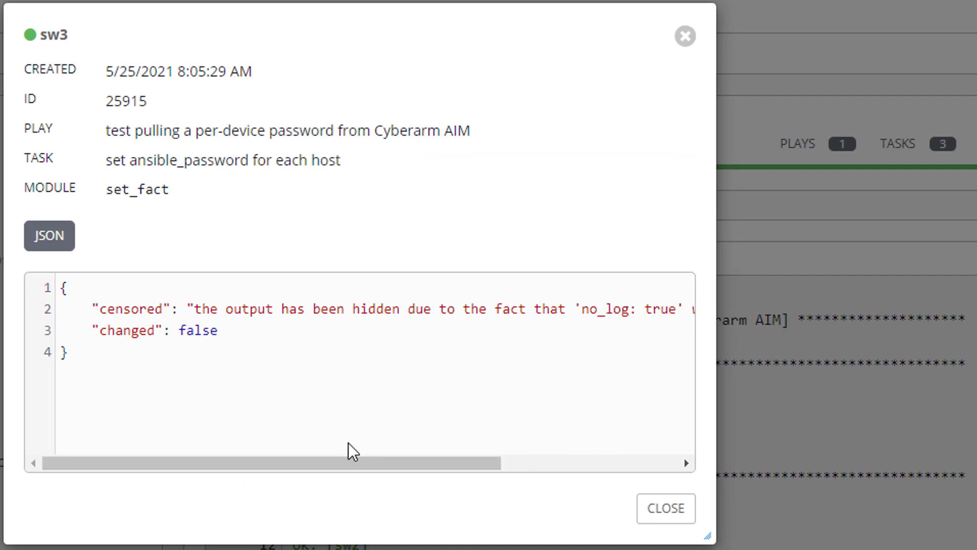
{"action": "left_click_drag", "start_coordinate": [353, 464], "coordinate": [605, 464]}
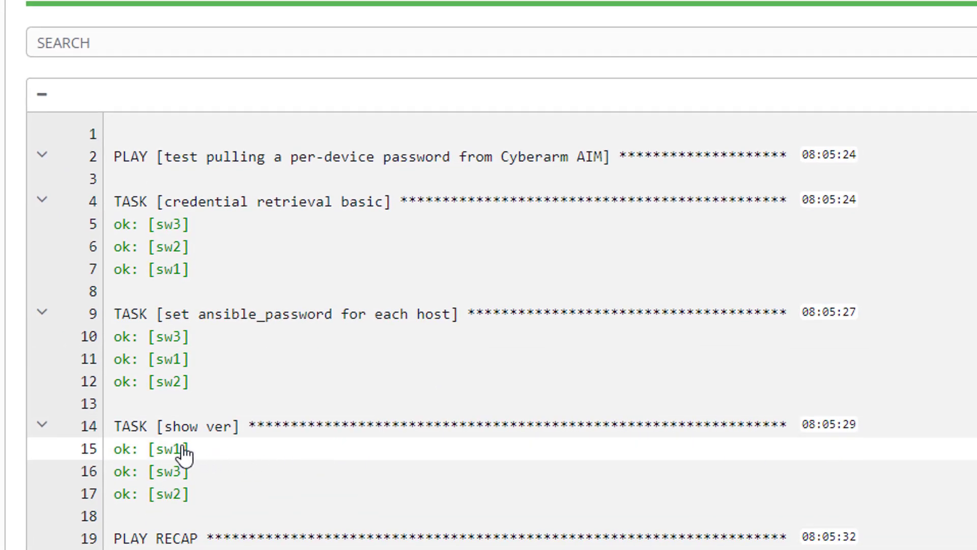
- View the sw1 result of the show ver task with its full JSON output
{"action": "left_click", "coordinate": [152, 449]}
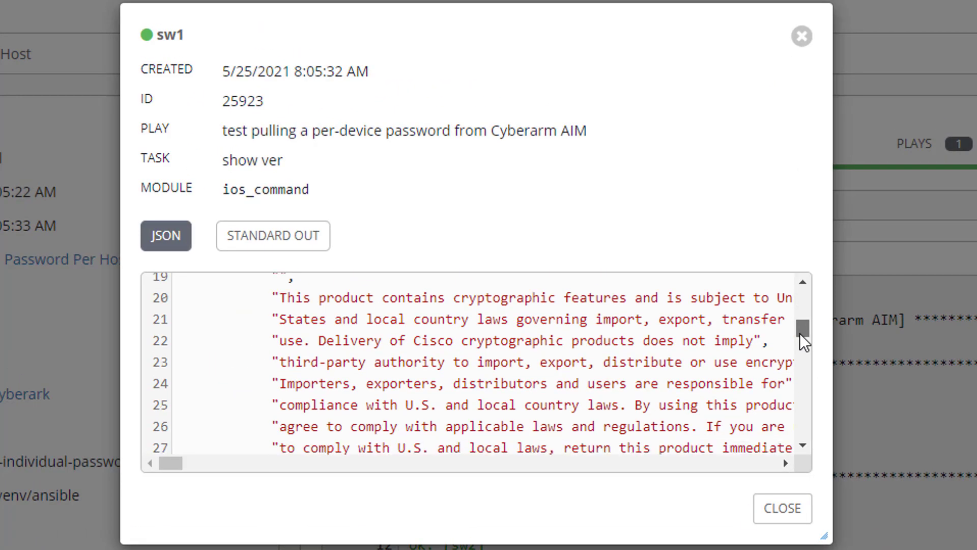
{"action": "scroll", "scroll_direction": "down", "scroll_amount": 3}
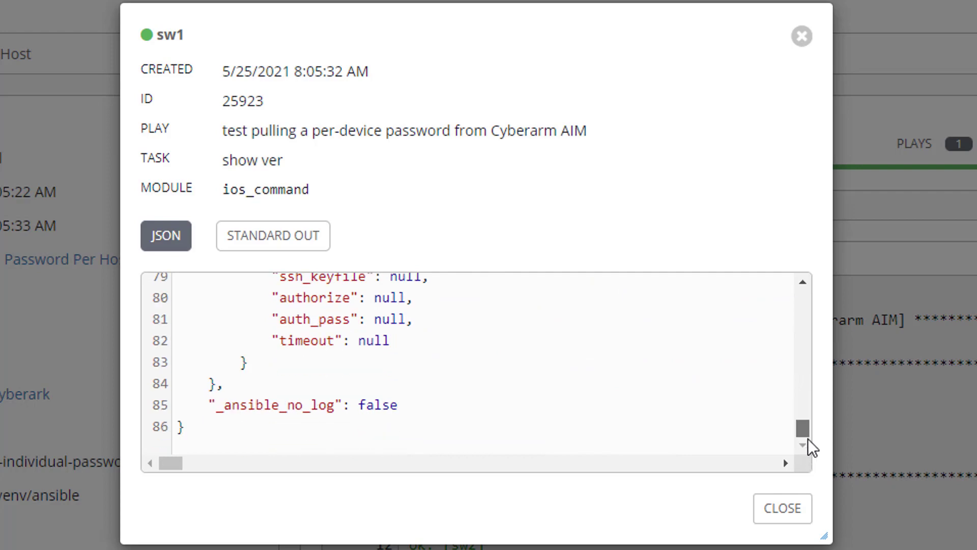